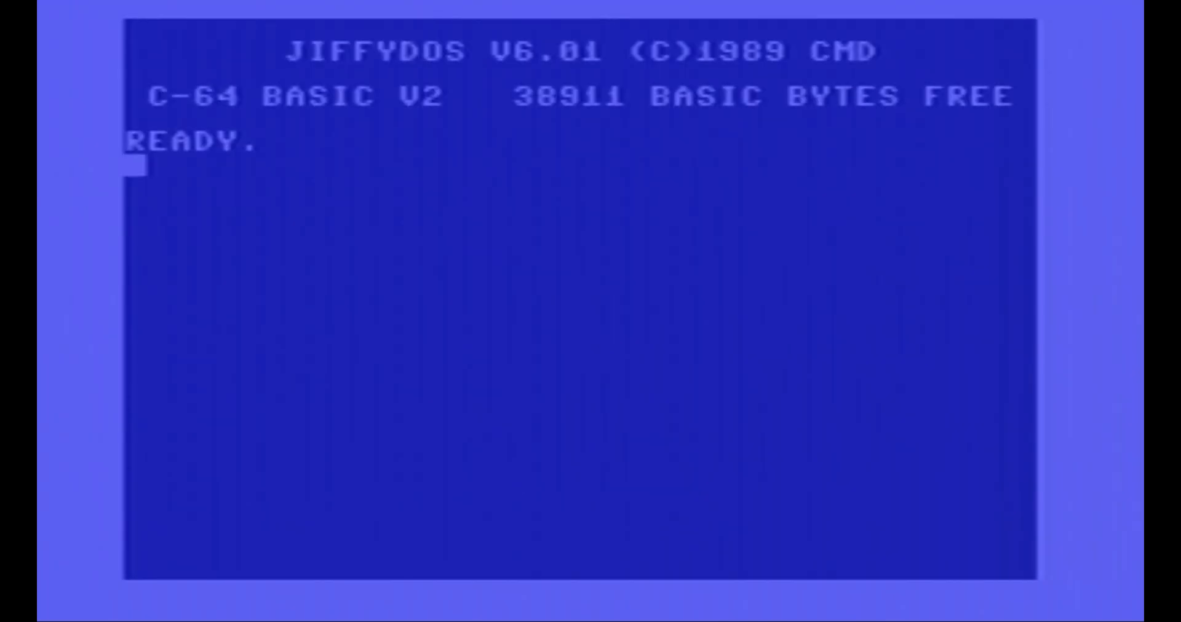
text(LOAD"$",8)
text(LOAD"$",15)
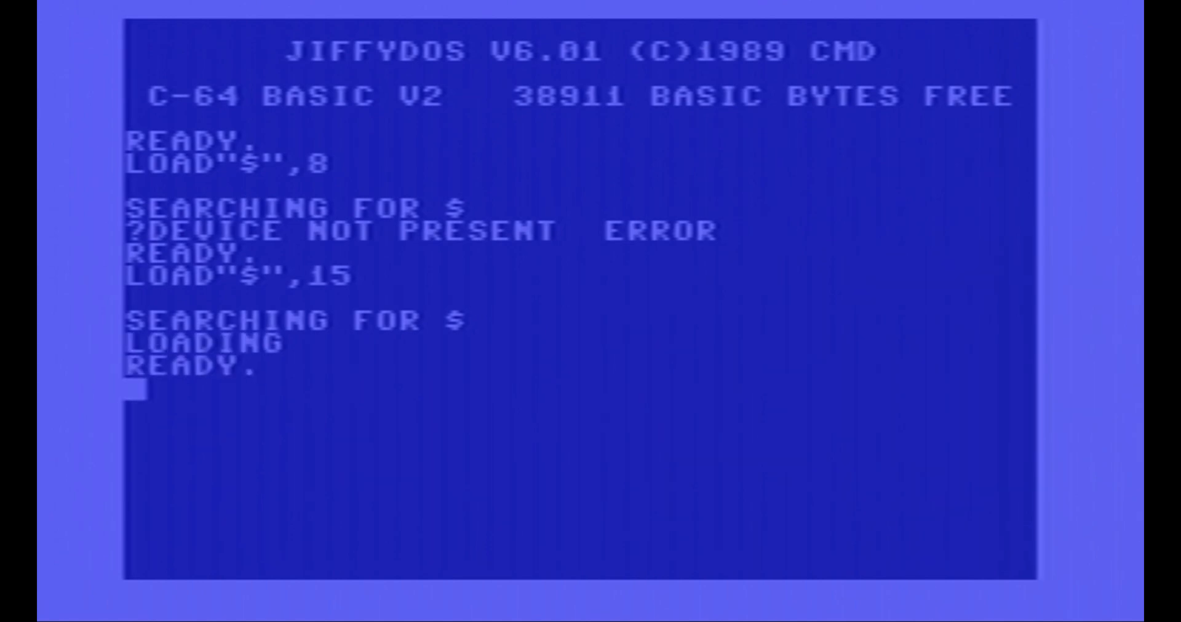
text(LIST)
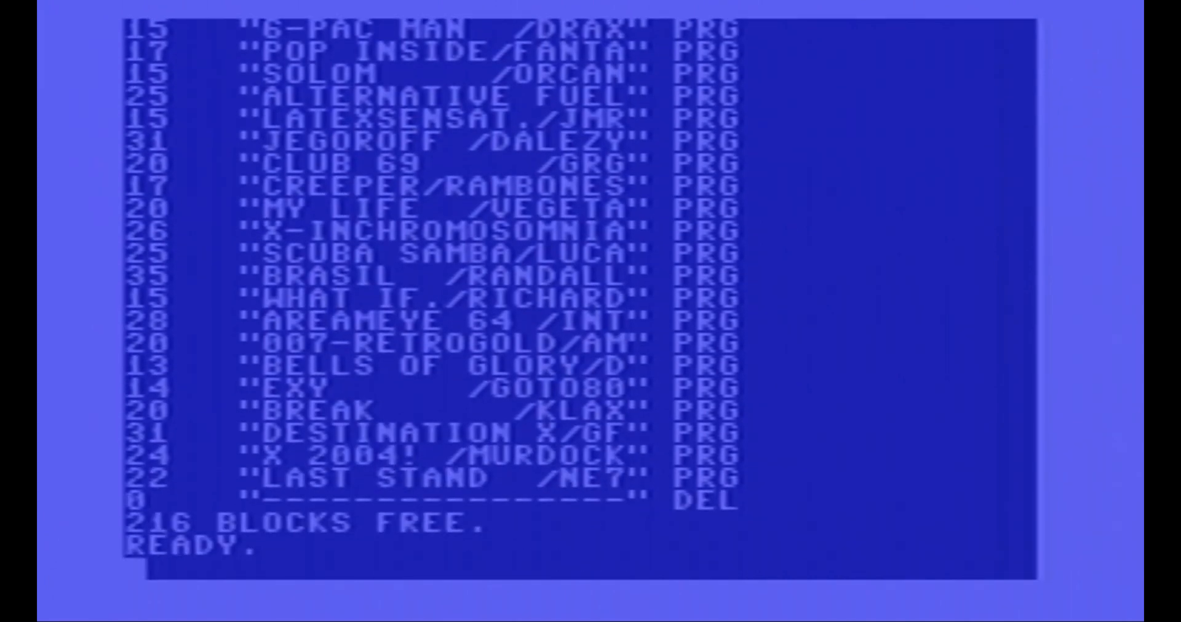
text(SAVE)
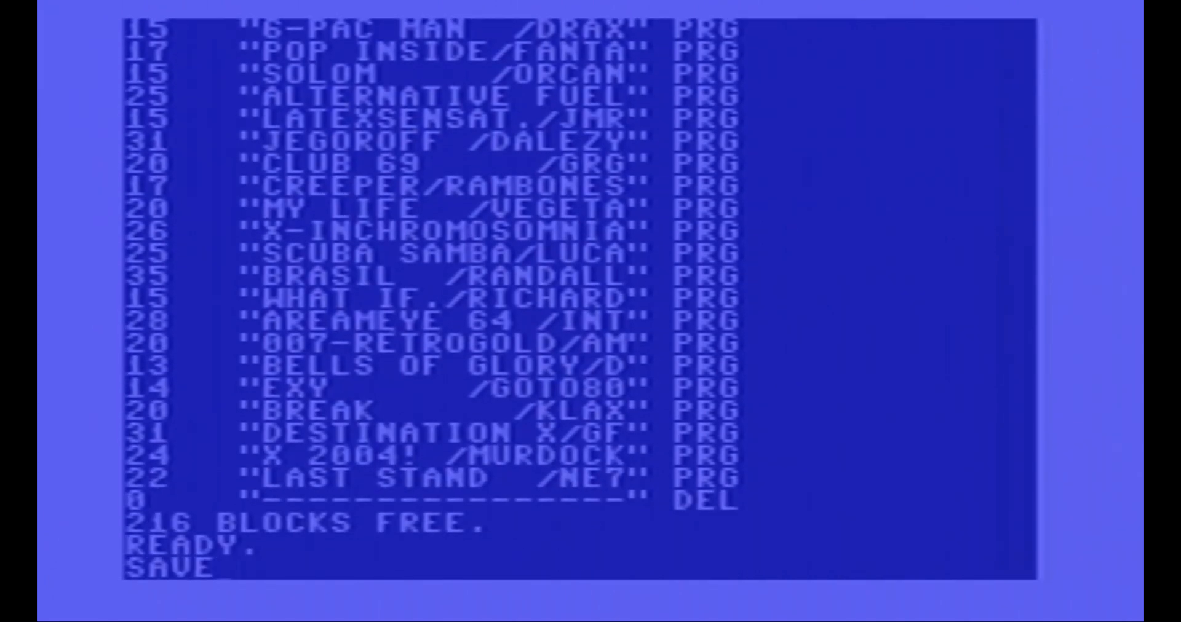
text("TETS)
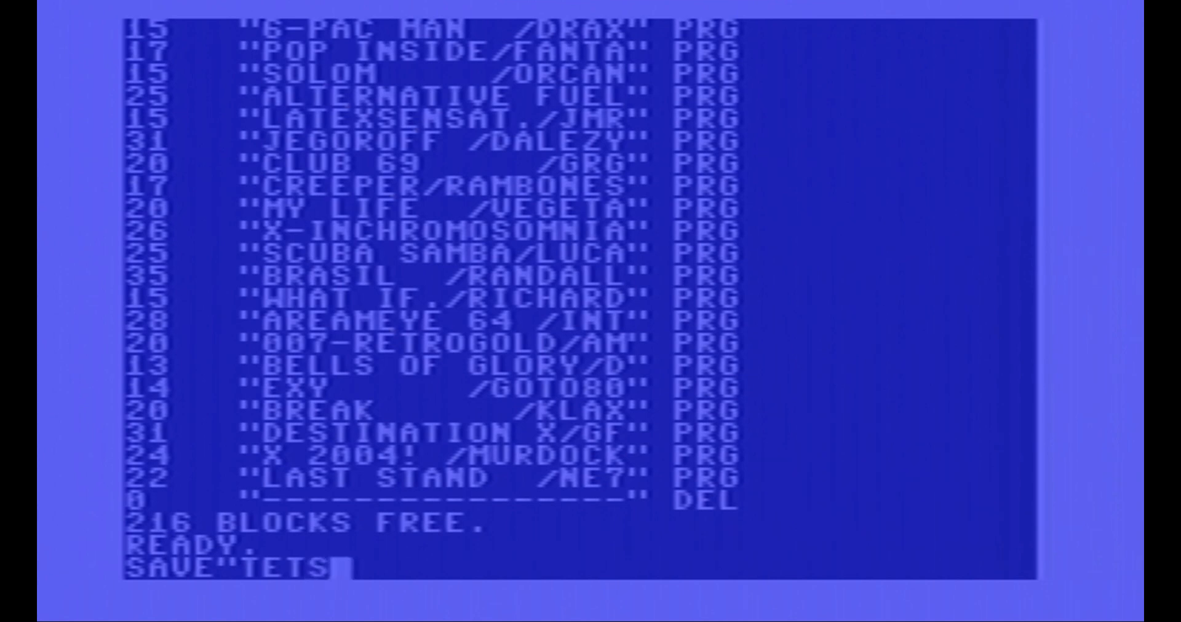
text(")
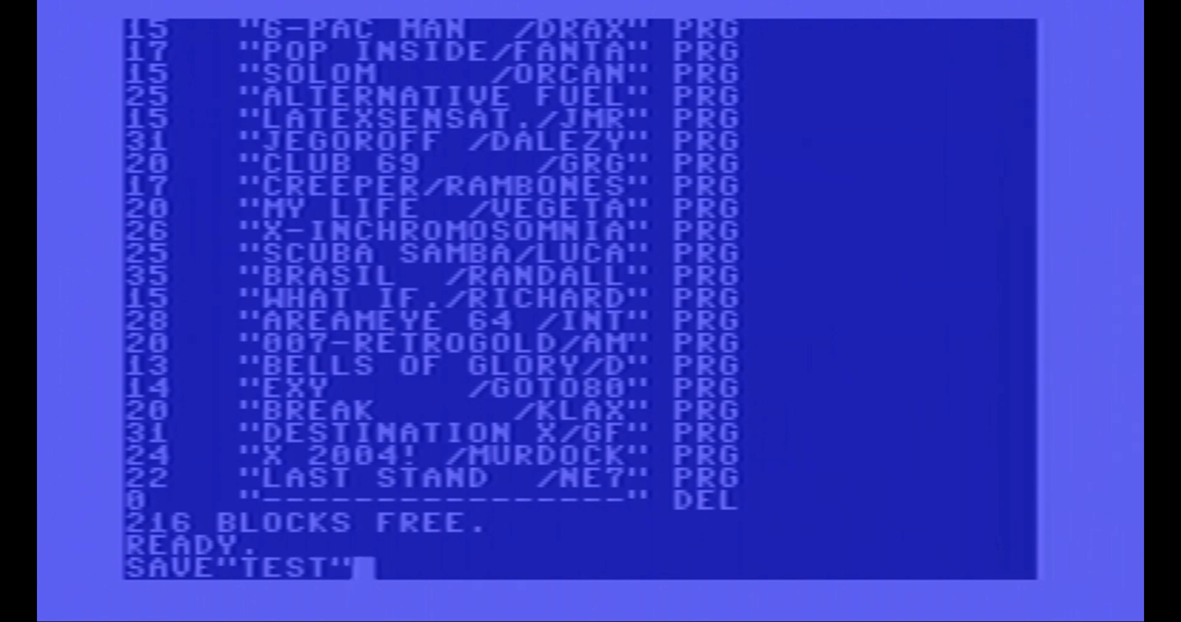